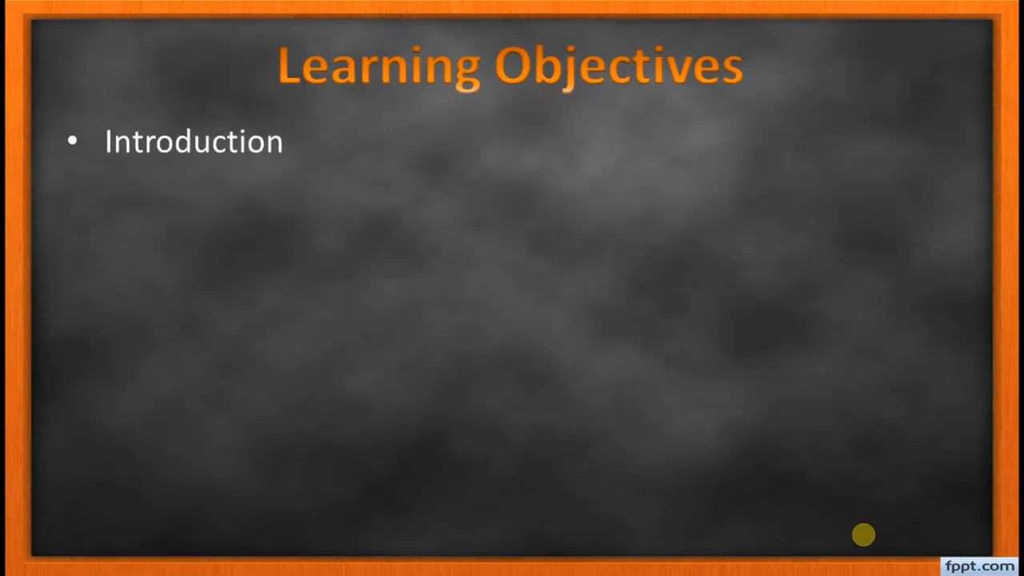
mouse_move(880, 448)
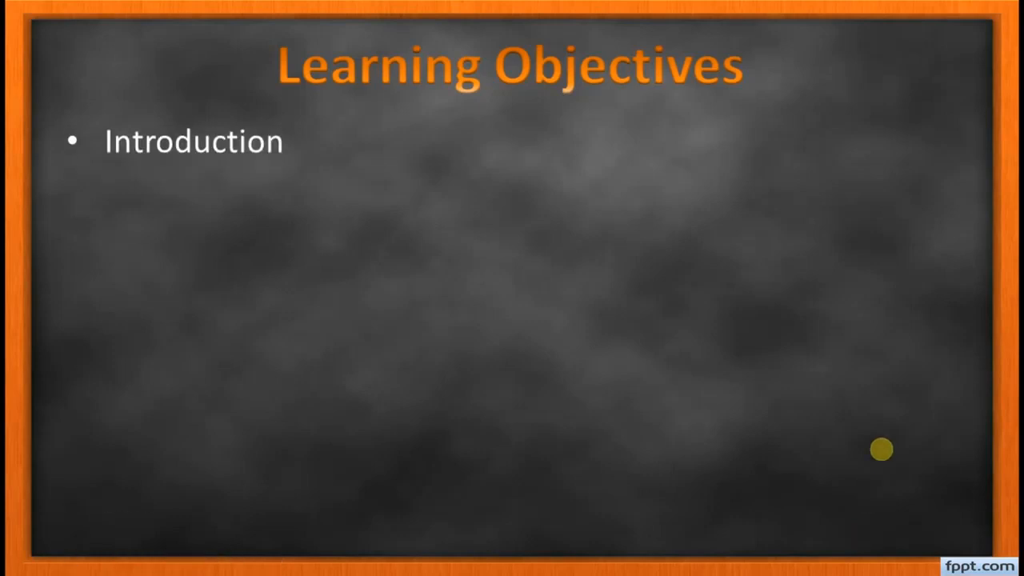
mouse_move(382, 243)
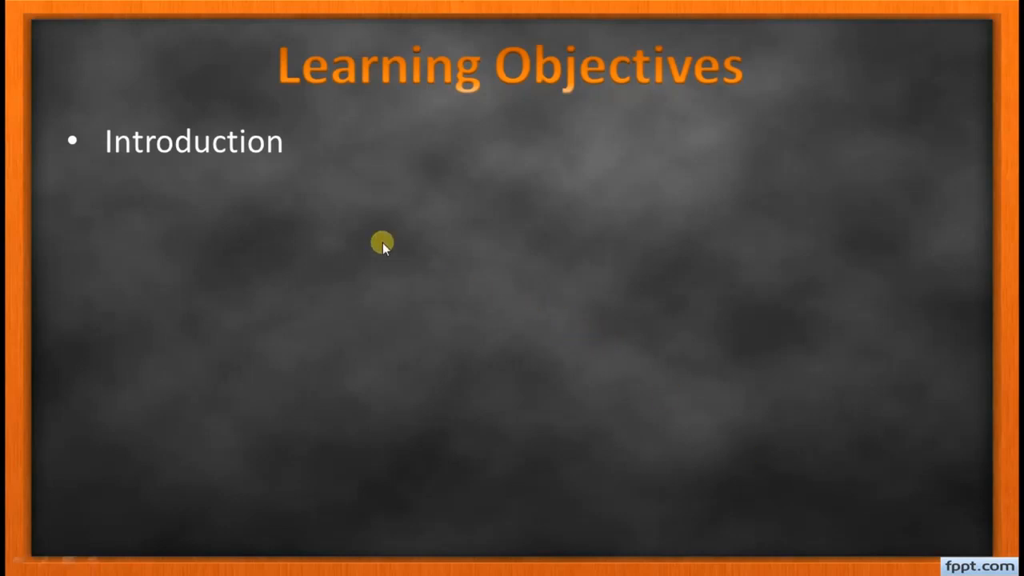